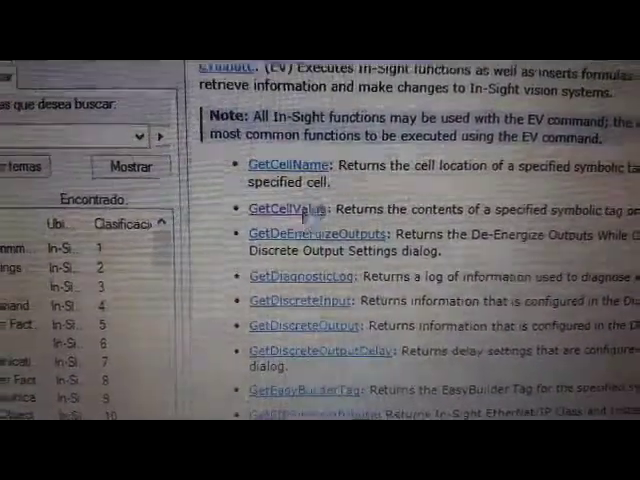
- Follow the GetCellValue link in the EV command list to its syntax, inputs and outputs page
{"action": "left_click", "coordinate": [283, 209]}
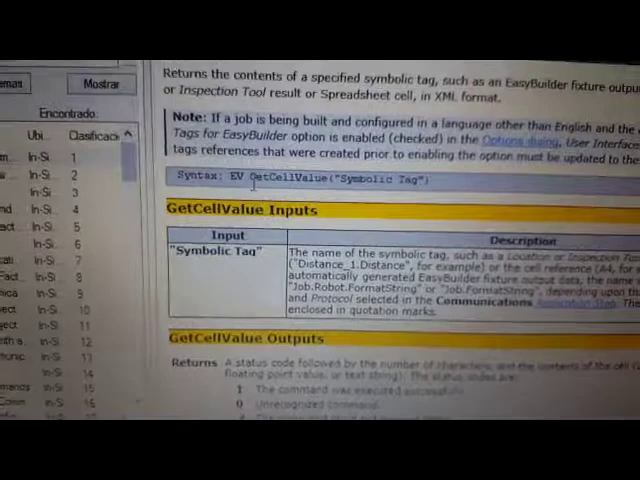